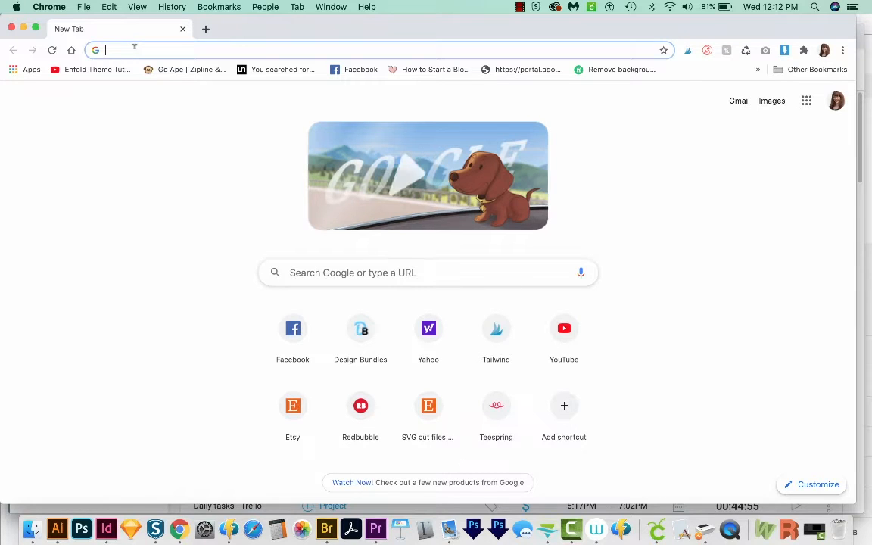
Step: Go to vecteezy.com in a new Chrome tab
type("vecteezy.com")
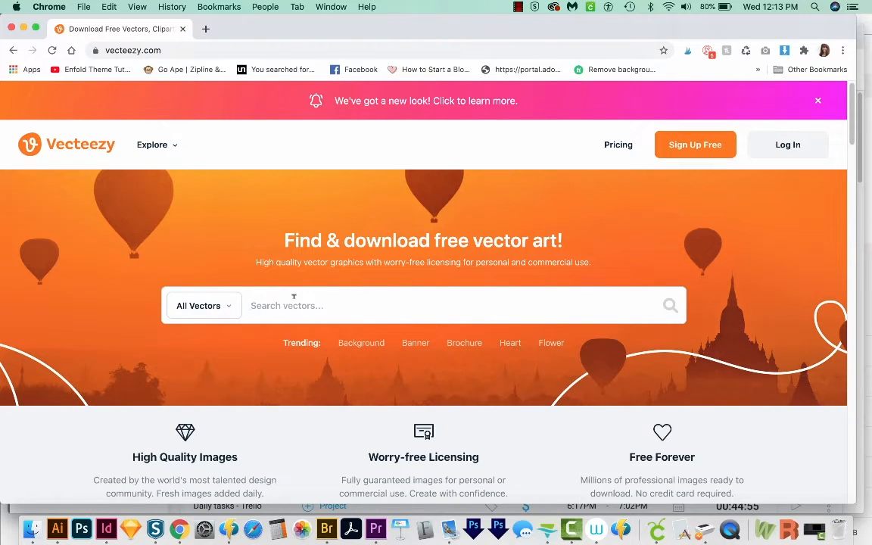
Step: Search 'christmas silhouette', filter to Free License, and open the gingerbread Lebkuchen vector page
type("christmas silhouette")
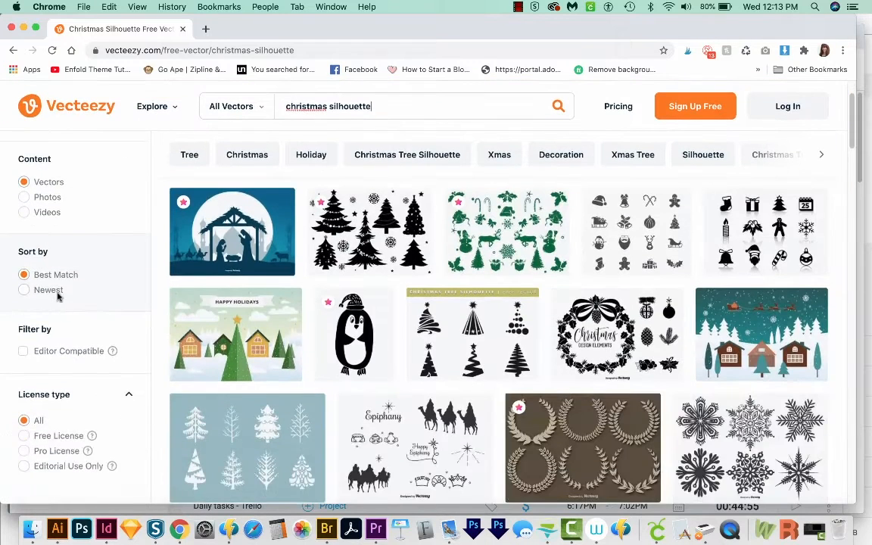
left_click(24, 415)
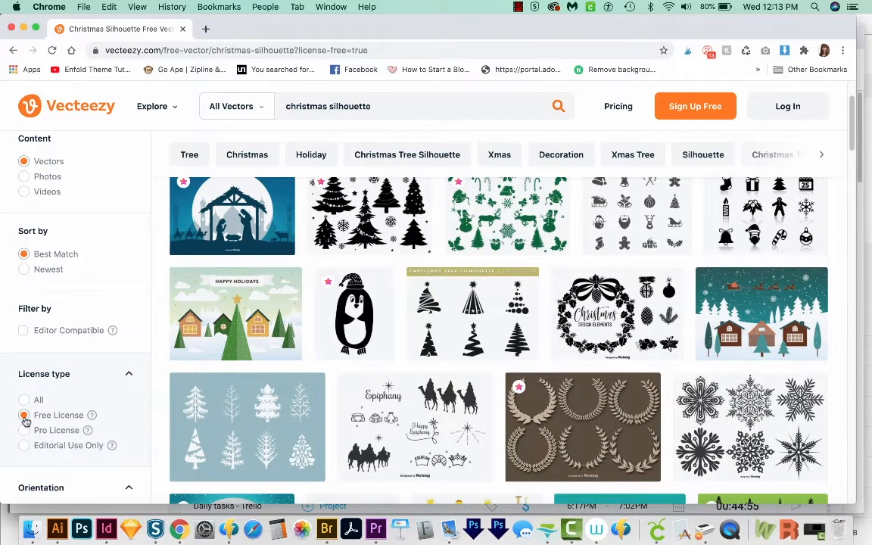
scroll("down", 3)
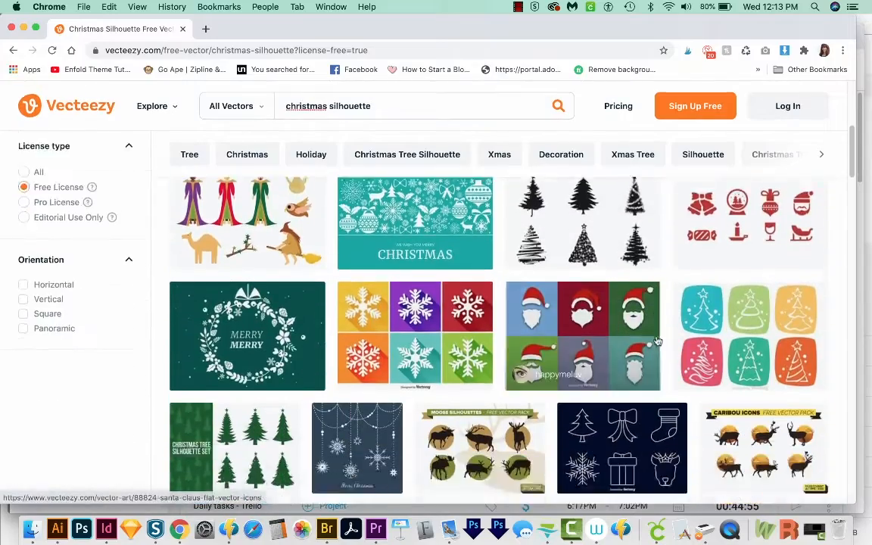
scroll("down", 3)
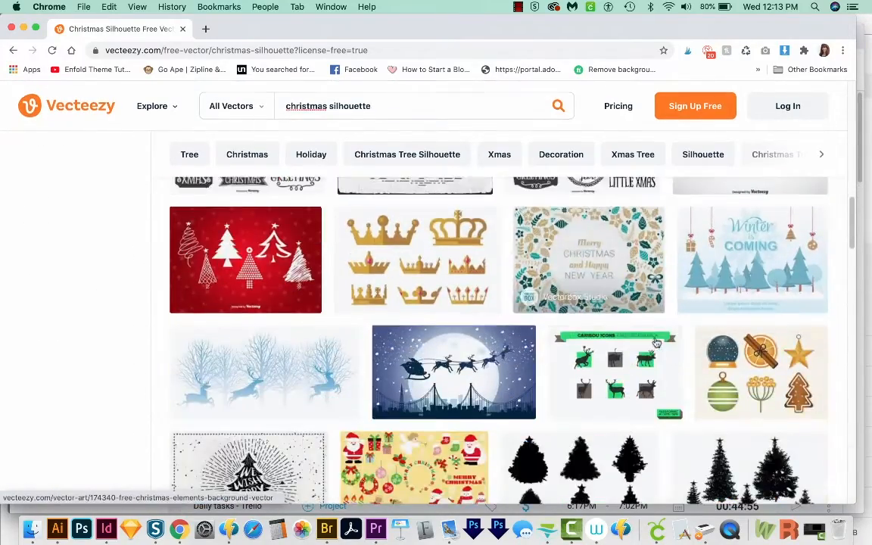
scroll("down", 3)
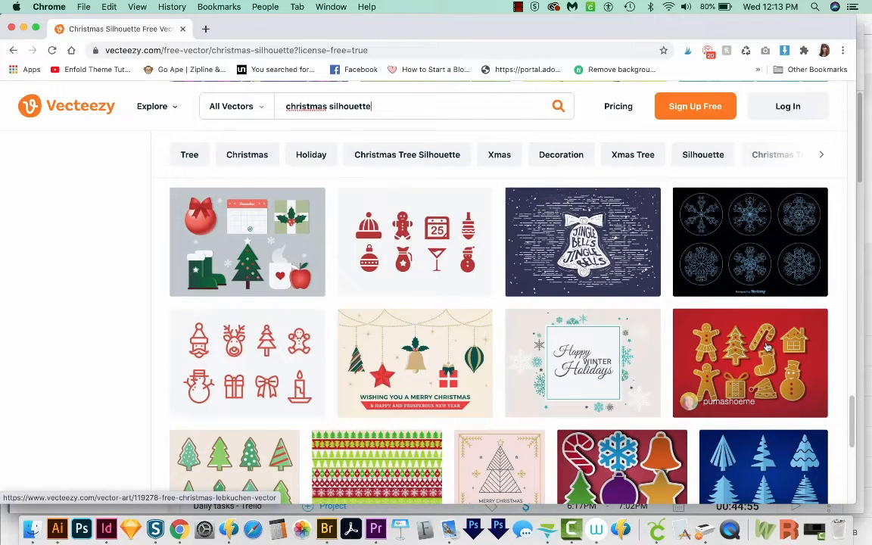
left_click(751, 363)
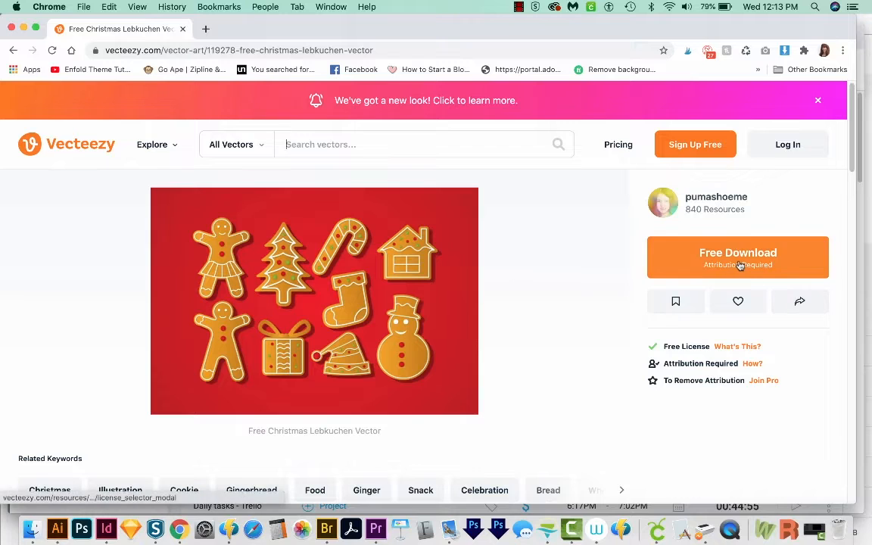
Step: Download the Lebkuchen vector under the Free License and show the zip in Finder
left_click(737, 257)
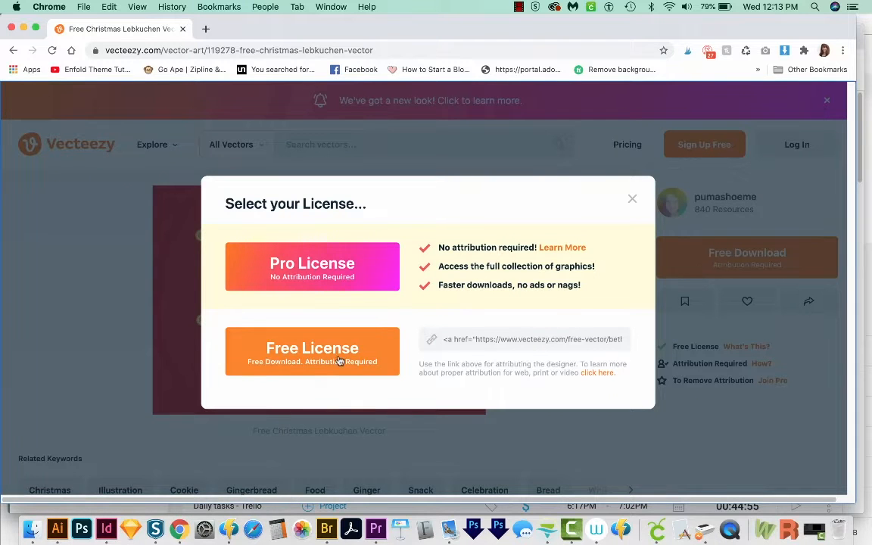
left_click(312, 351)
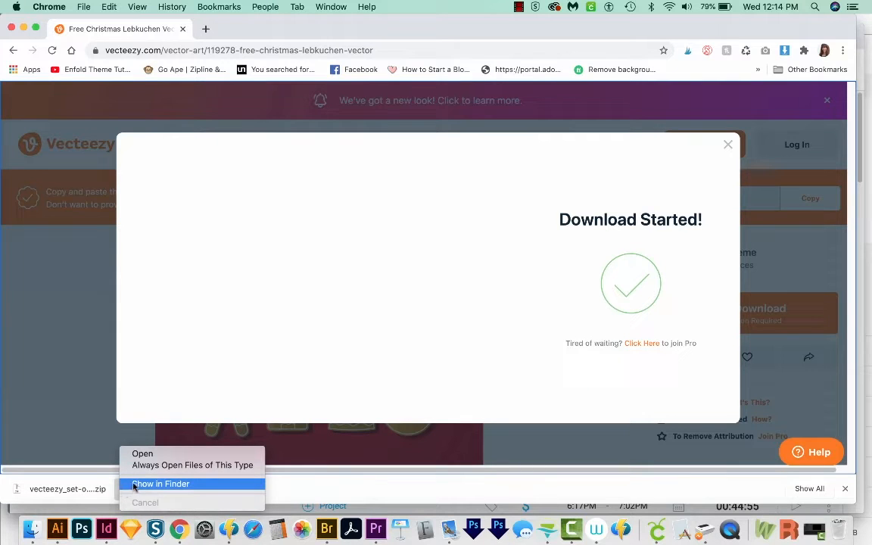
left_click(161, 484)
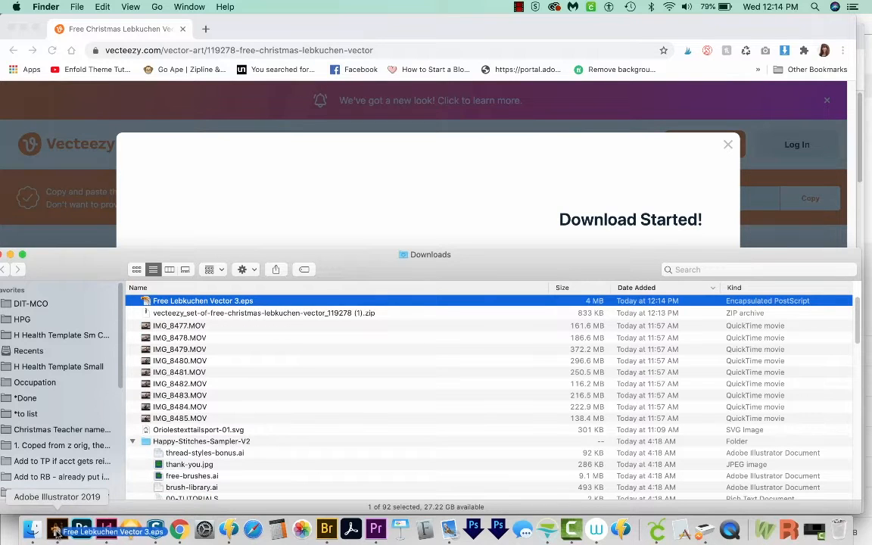
Step: Open Free Lebkuchen Vector 3.eps from Downloads in Illustrator 2019 via the Dock icon
left_click(57, 528)
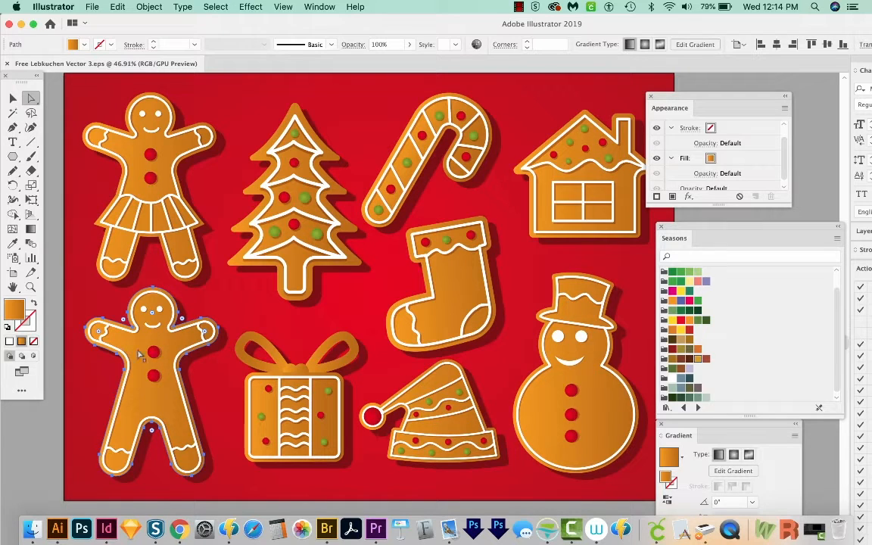
Step: Select all orange cookie bases with Select > Same > Fill Color and hide them
left_click(216, 7)
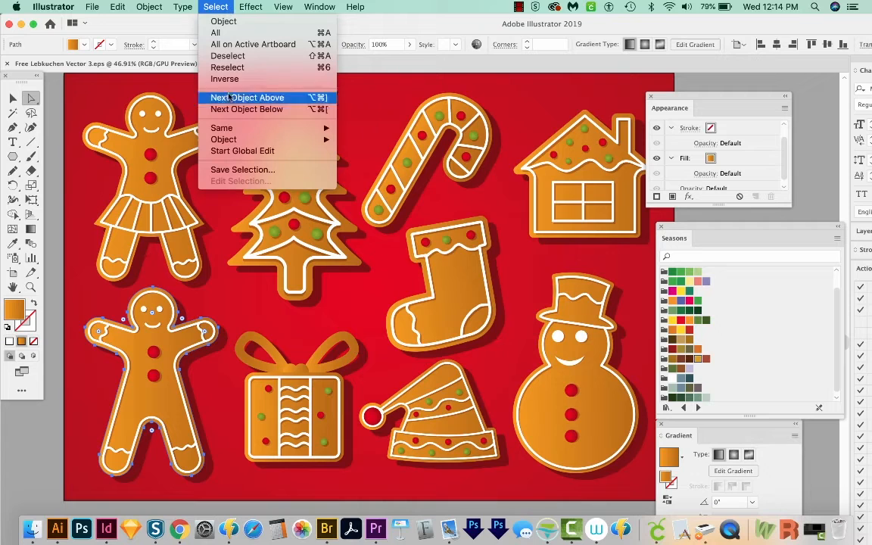
mouse_move(222, 127)
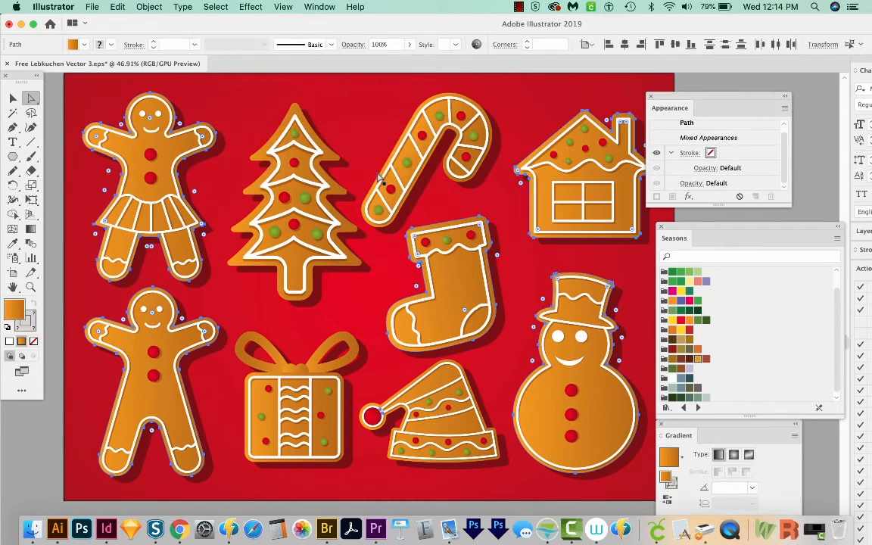
mouse_move(518, 336)
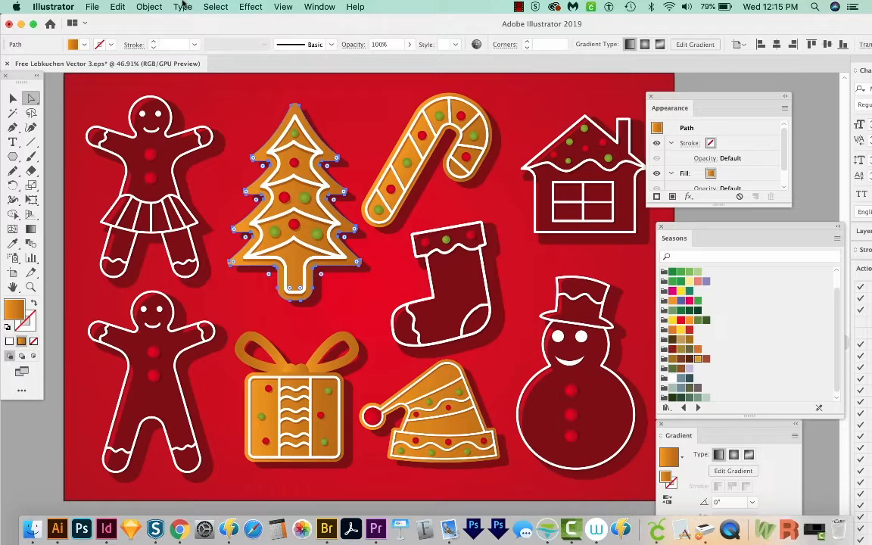
left_click(216, 6)
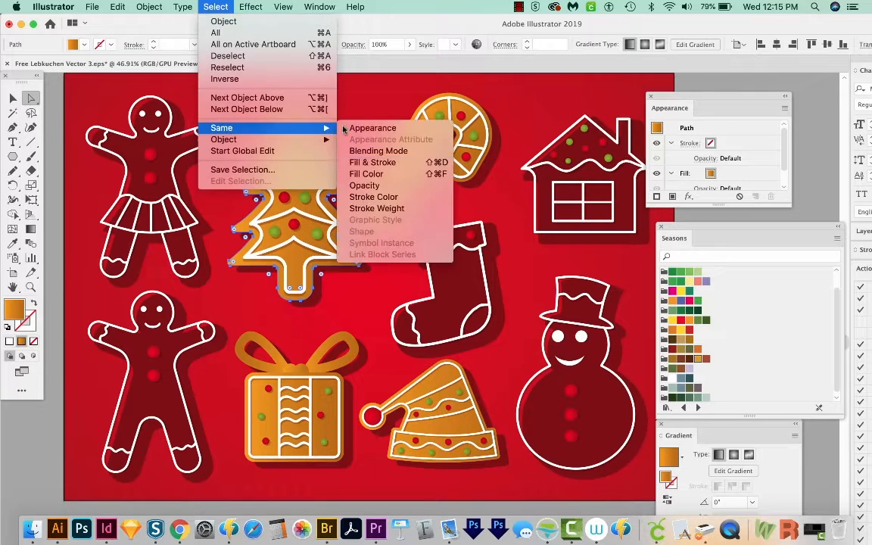
left_click(366, 173)
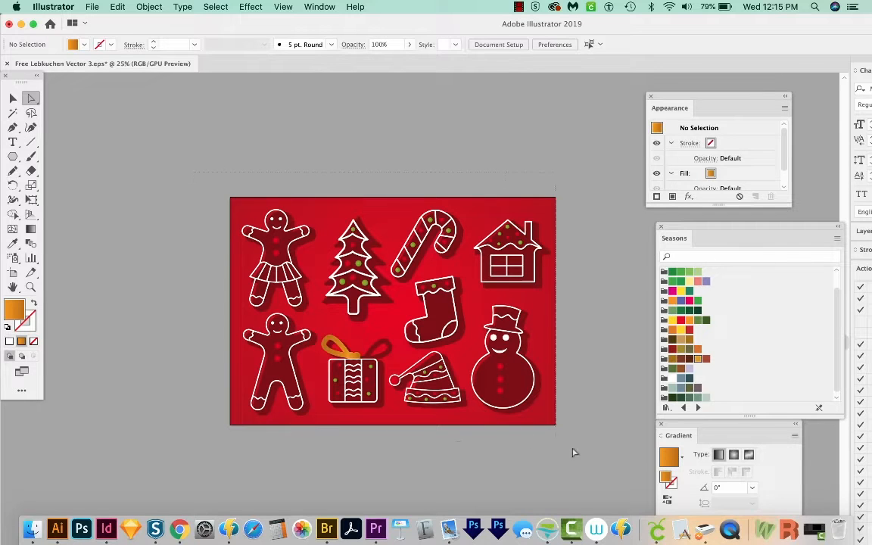
Step: Delete the decorations and red background, then Show All to restore the orange cookies
key("cmd+a")
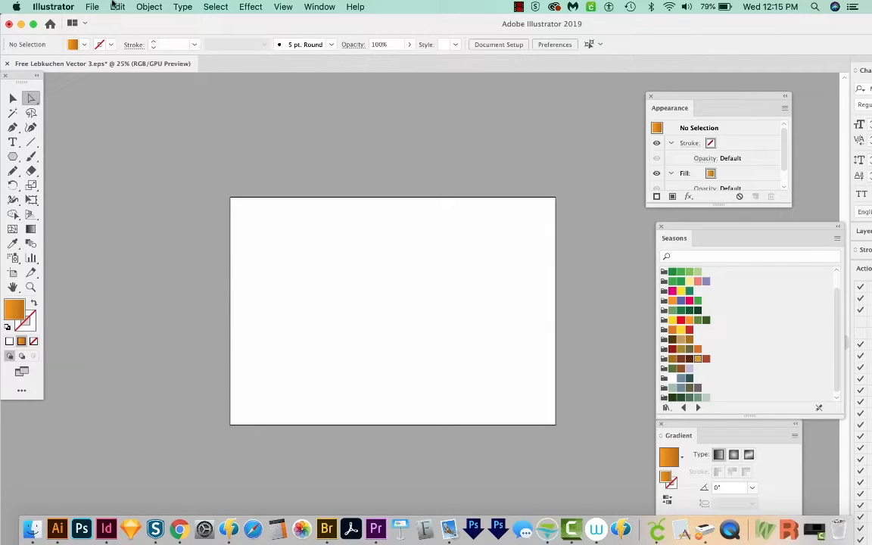
left_click(149, 6)
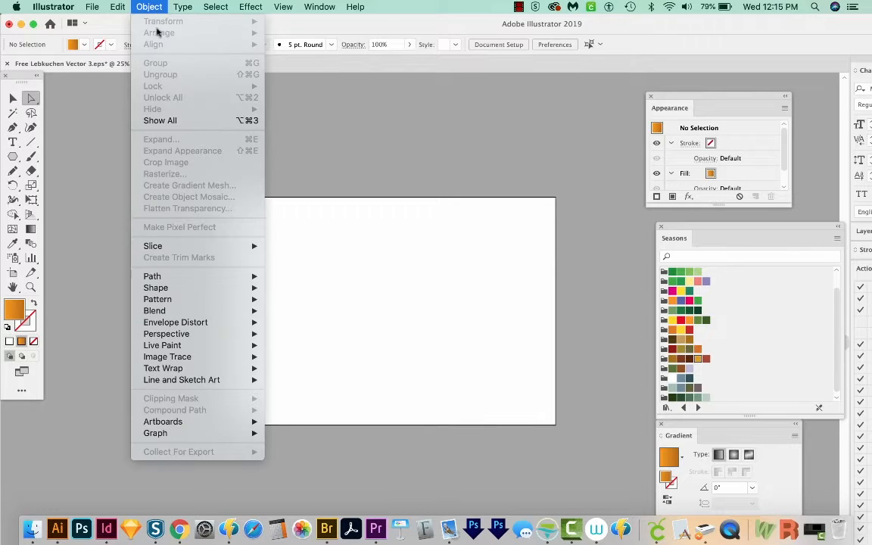
left_click(159, 120)
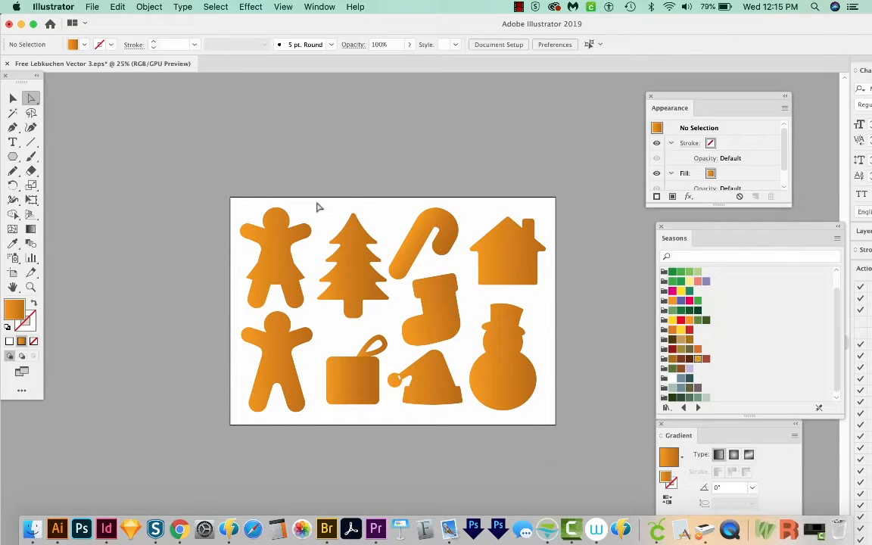
Step: Delete the gingerbread girl and gift, then spread out the seven remaining cookies
left_click(275, 258)
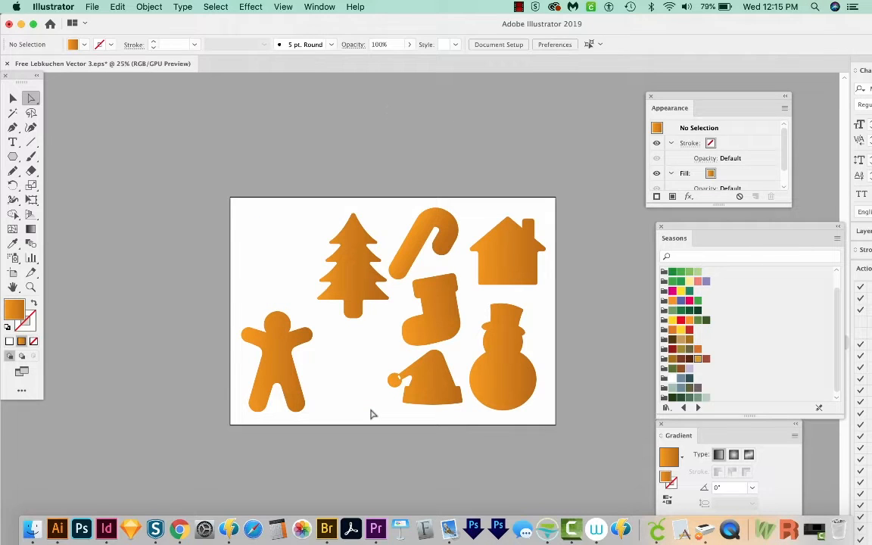
mouse_move(454, 350)
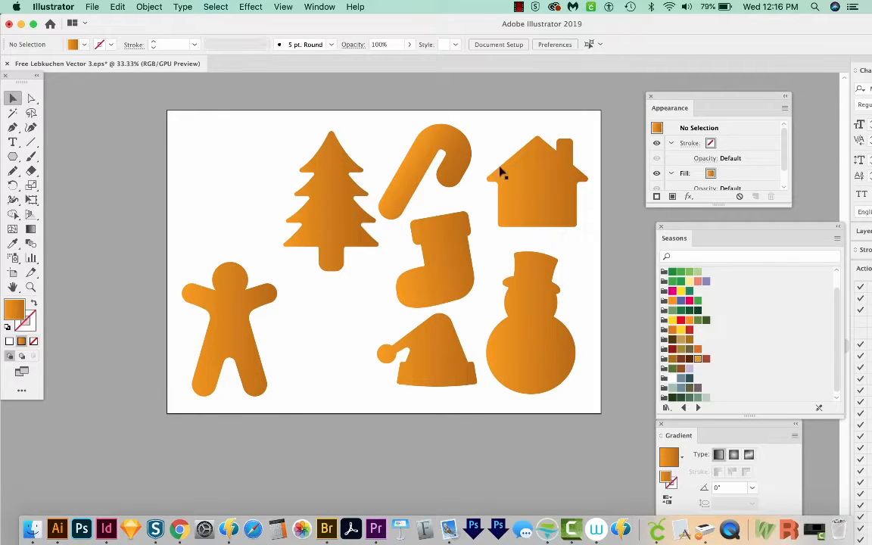
mouse_move(338, 218)
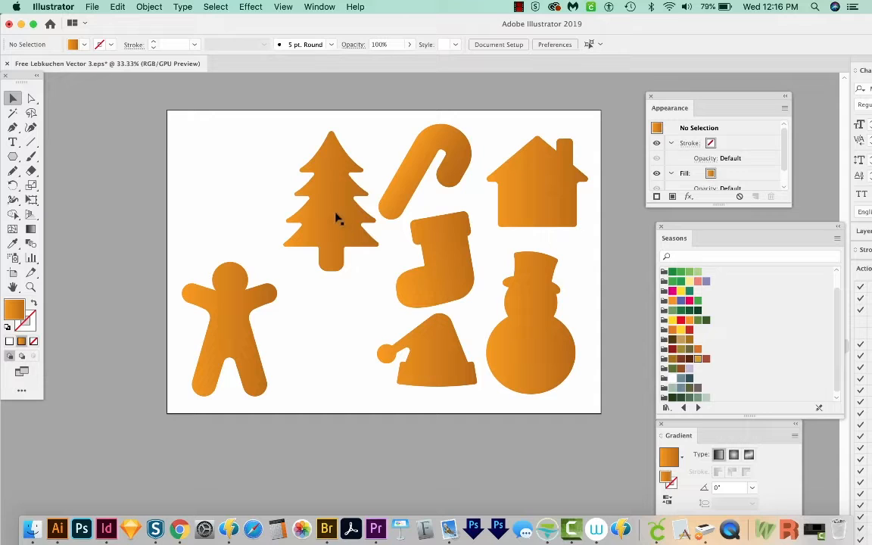
mouse_move(356, 255)
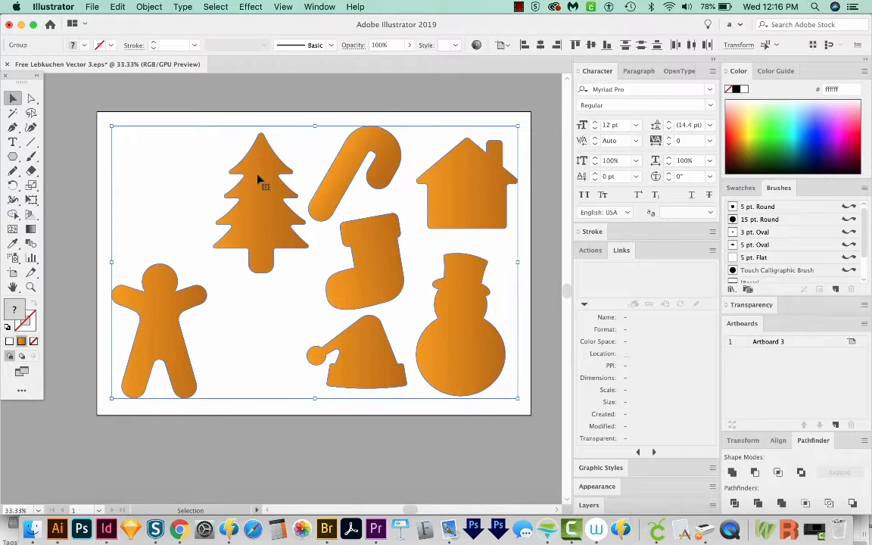
mouse_move(182, 235)
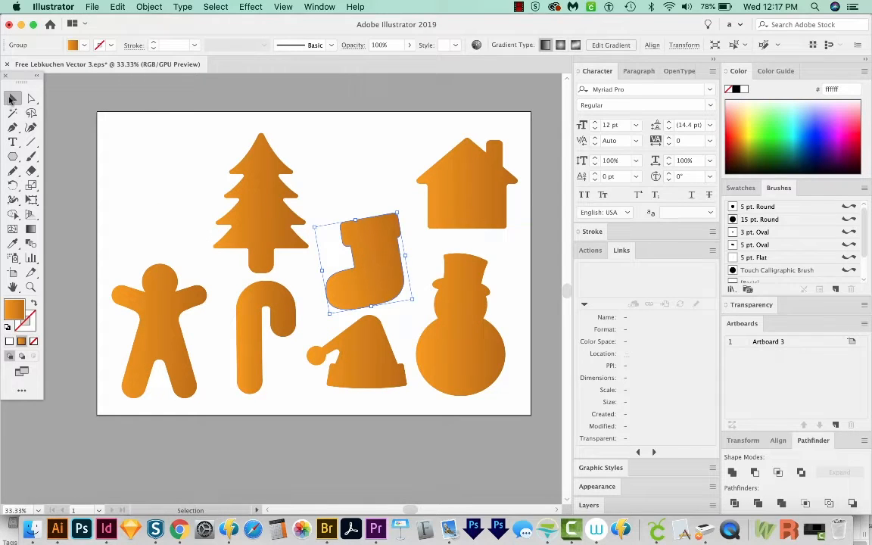
mouse_move(404, 208)
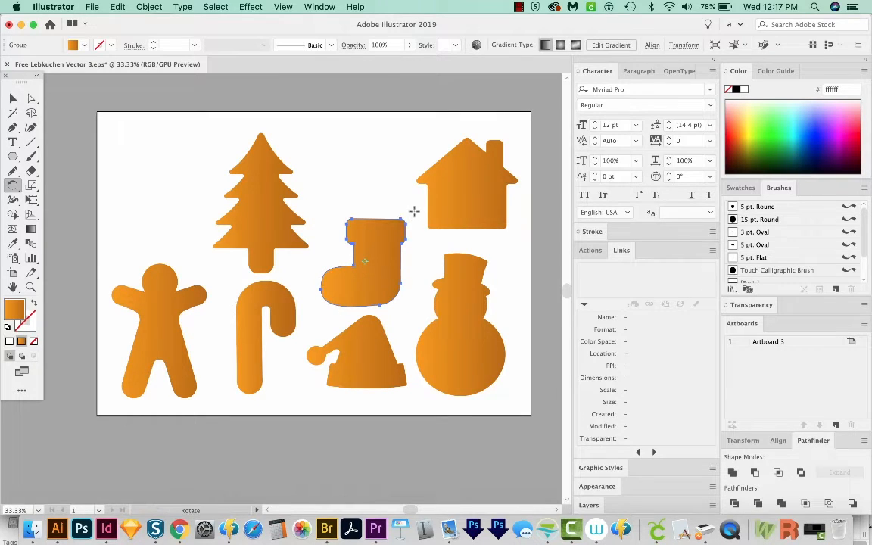
Step: Give the seven cookie shapes no fill and a dark 15 pt stroke
left_click(363, 356)
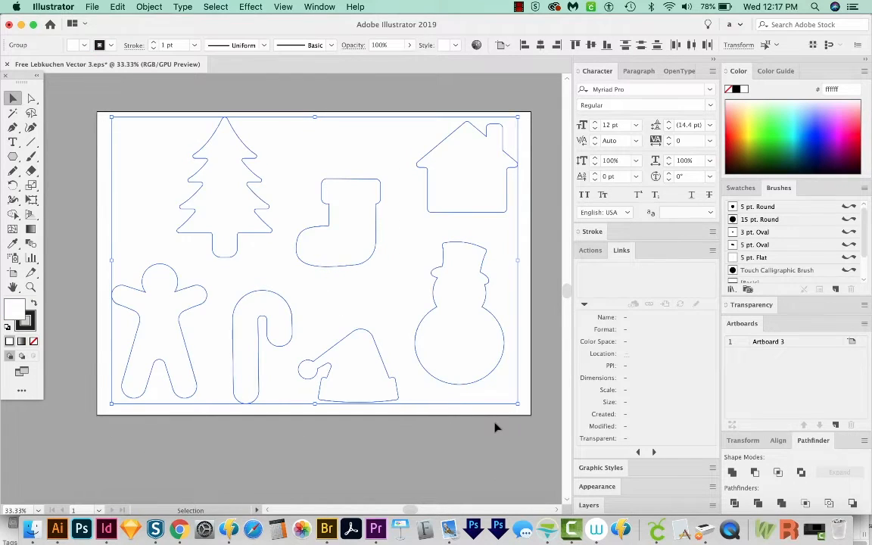
mouse_move(31, 341)
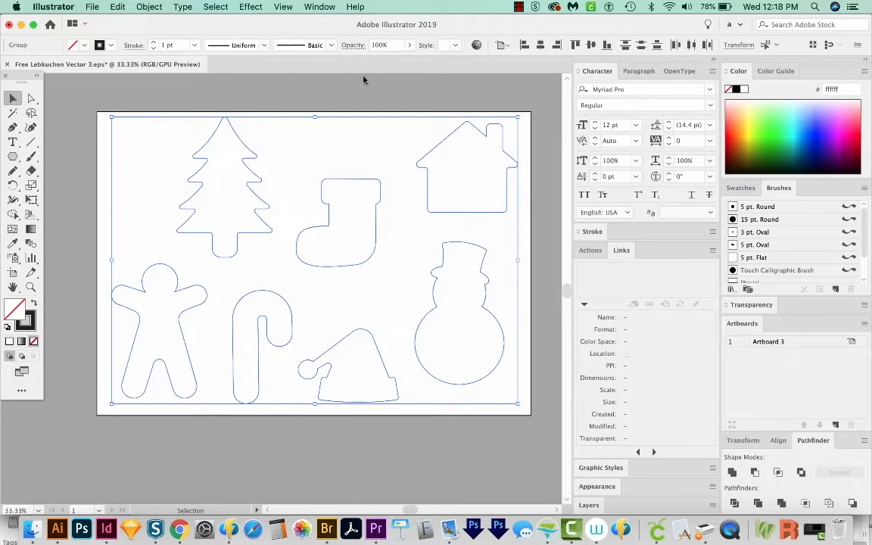
left_click(318, 6)
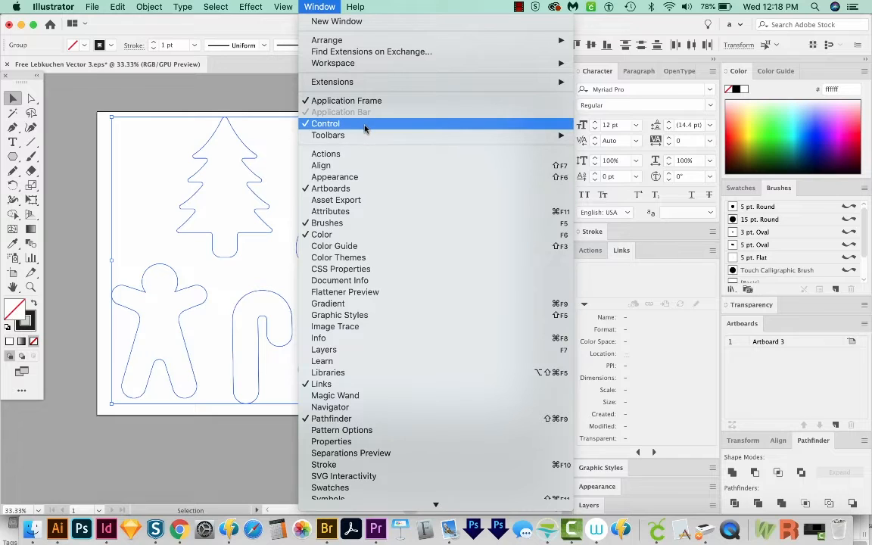
left_click(325, 123)
type("7")
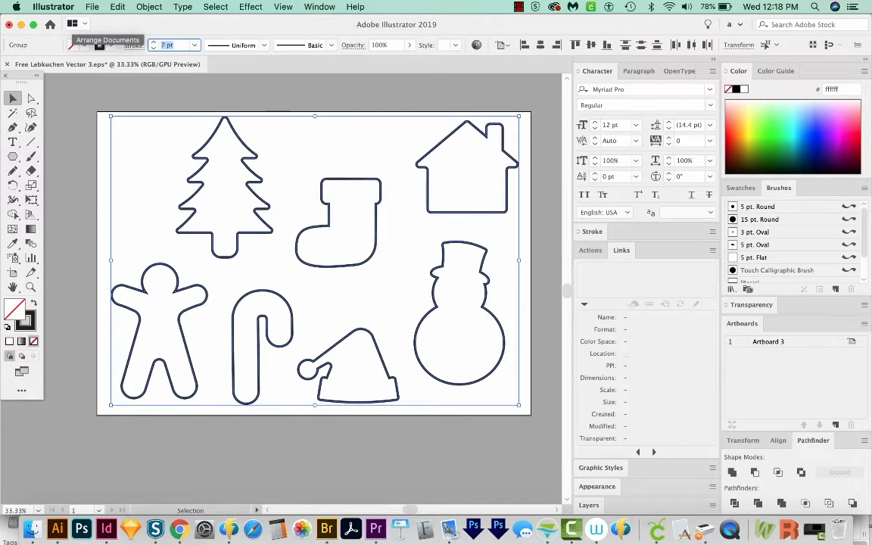
type("15 pt")
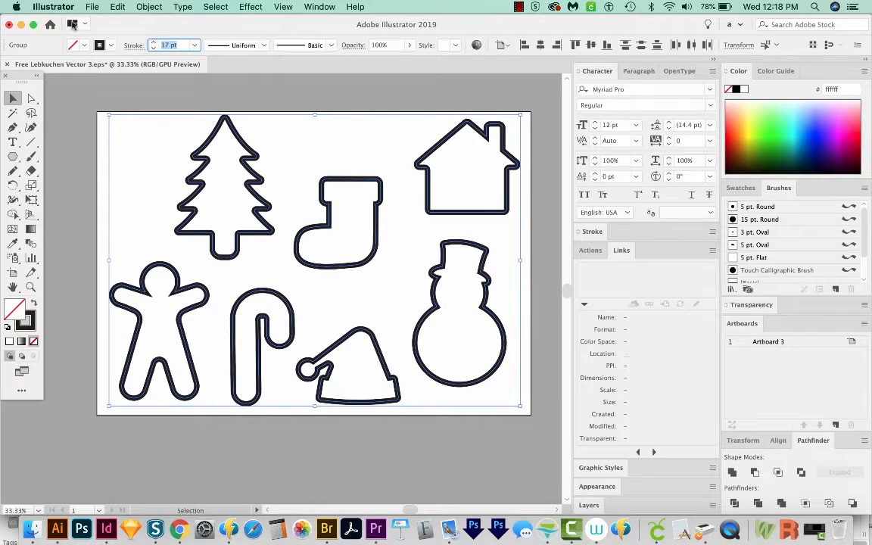
left_click(224, 185)
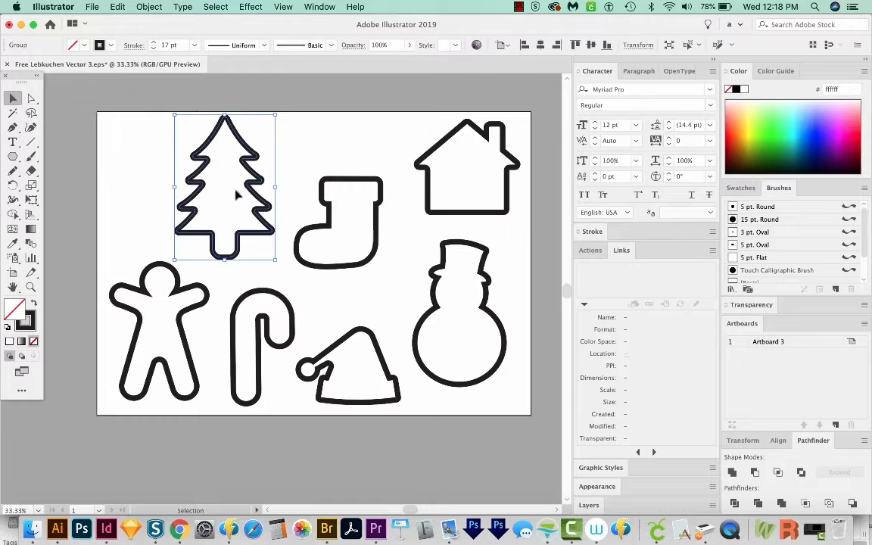
Step: Colour the outline strokes individually, including a light blue house and deeper orange gingerbread man
left_click(25, 321)
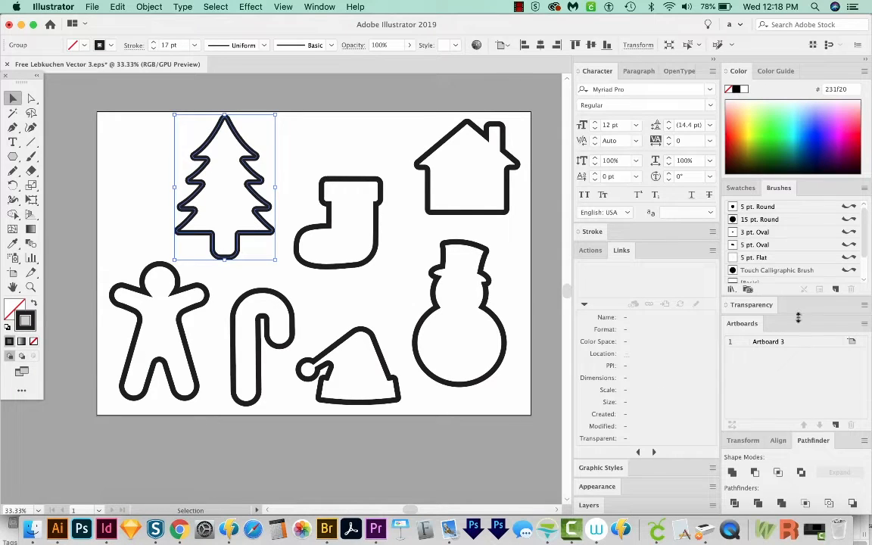
left_click(319, 6)
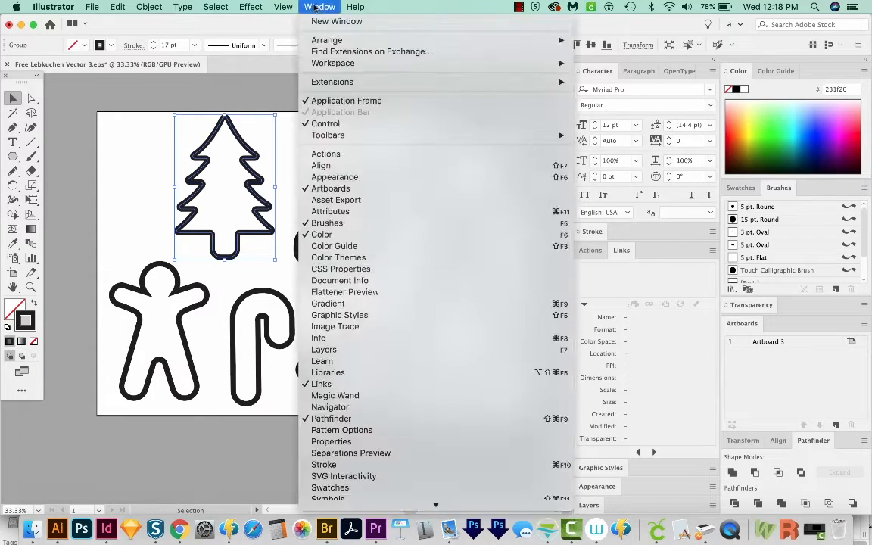
mouse_move(321, 234)
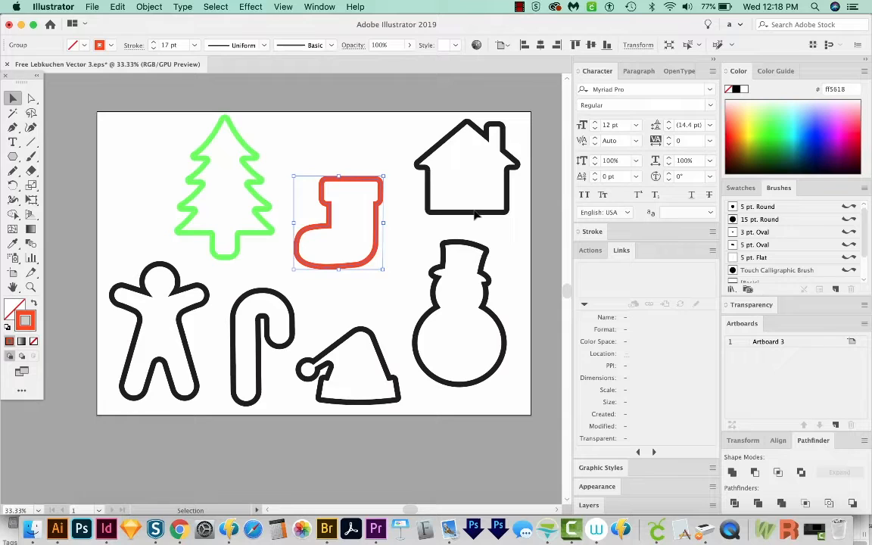
left_click(467, 167)
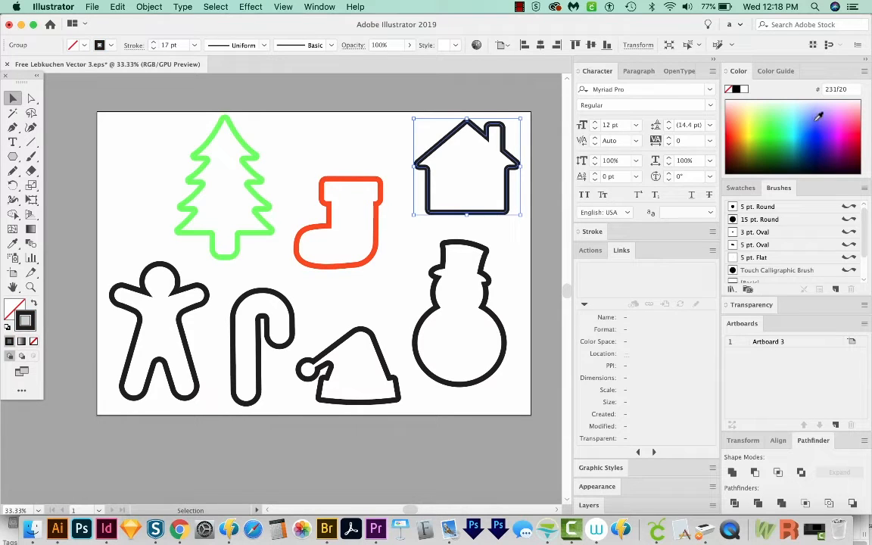
left_click(459, 312)
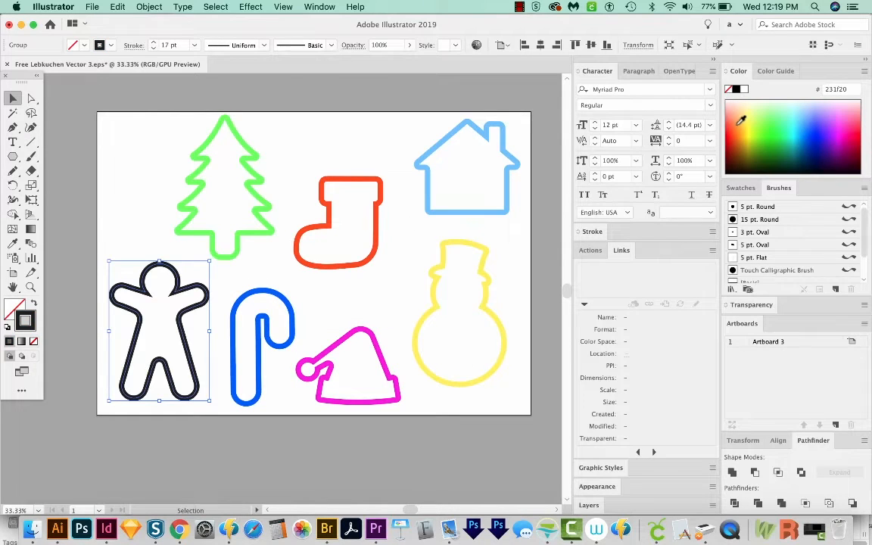
left_click(761, 155)
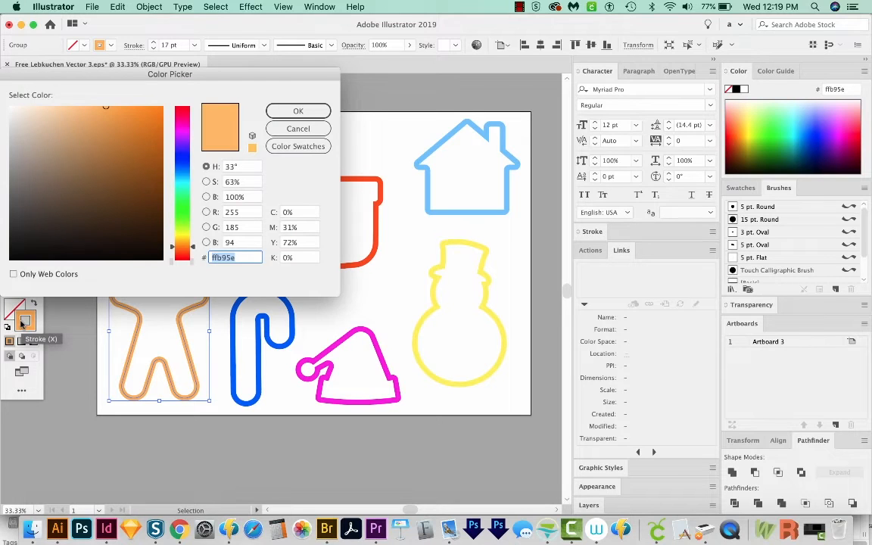
left_click(152, 111)
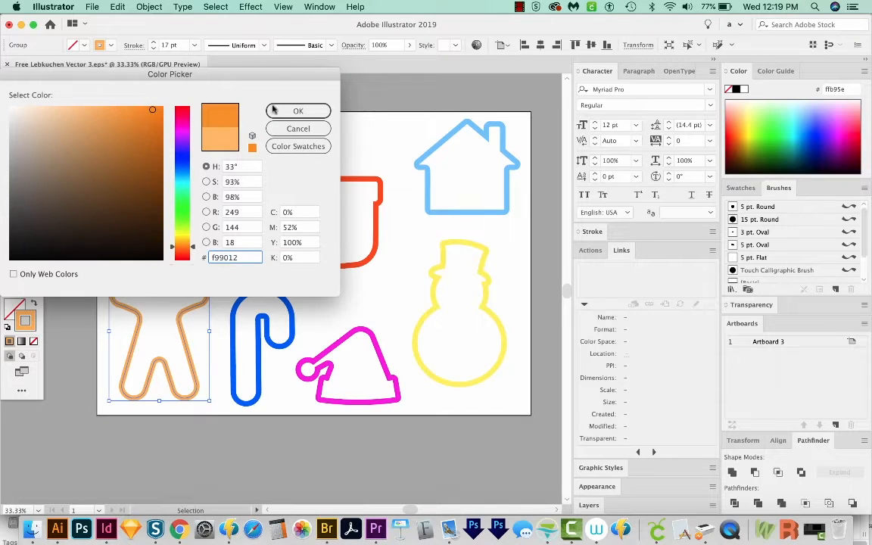
left_click(298, 111)
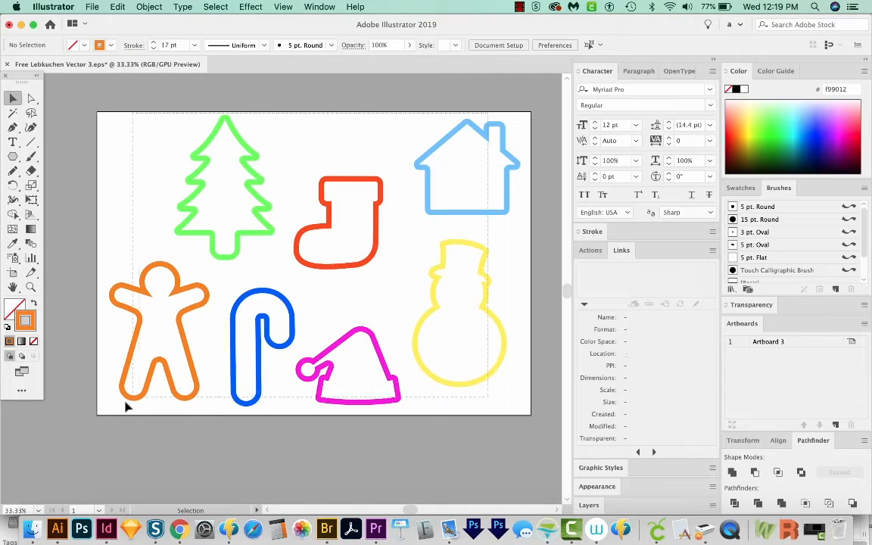
Step: Select all seven outlines and apply Round Join corners in the Stroke panel
key("cmd+a")
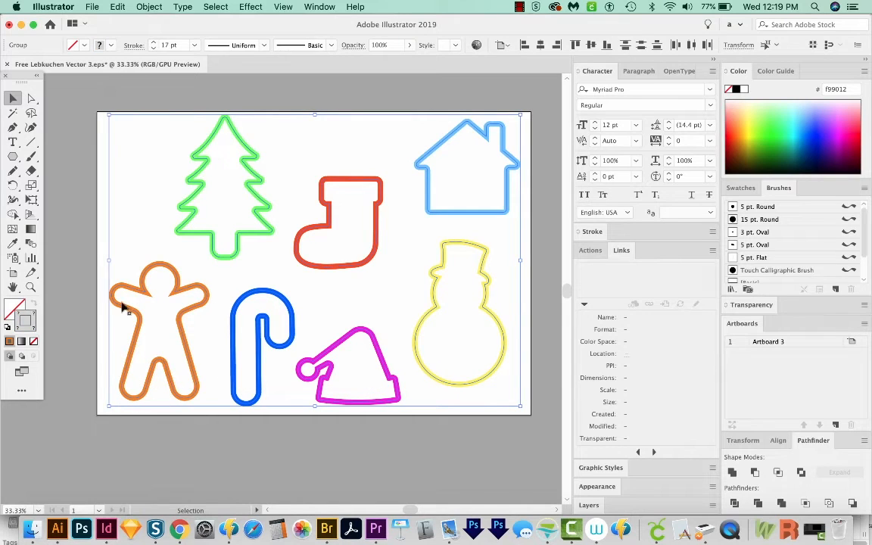
mouse_move(170, 303)
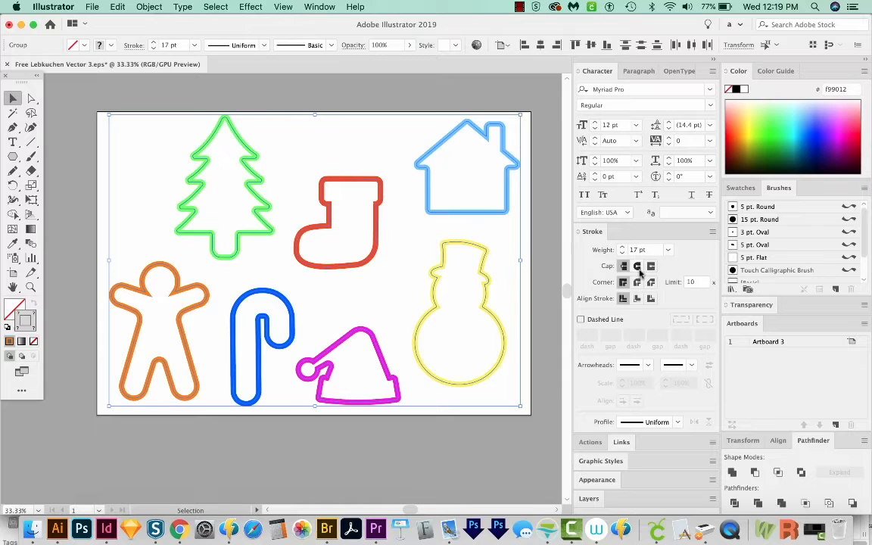
left_click(636, 265)
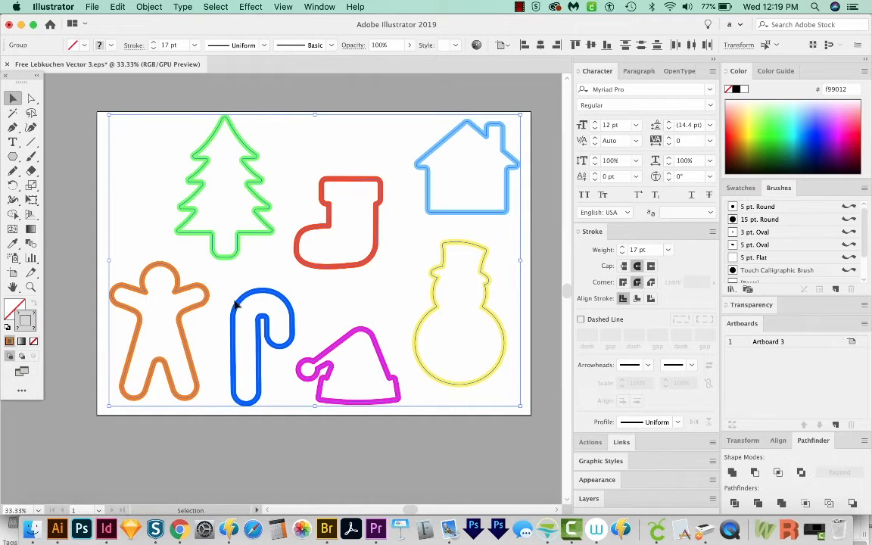
mouse_move(174, 295)
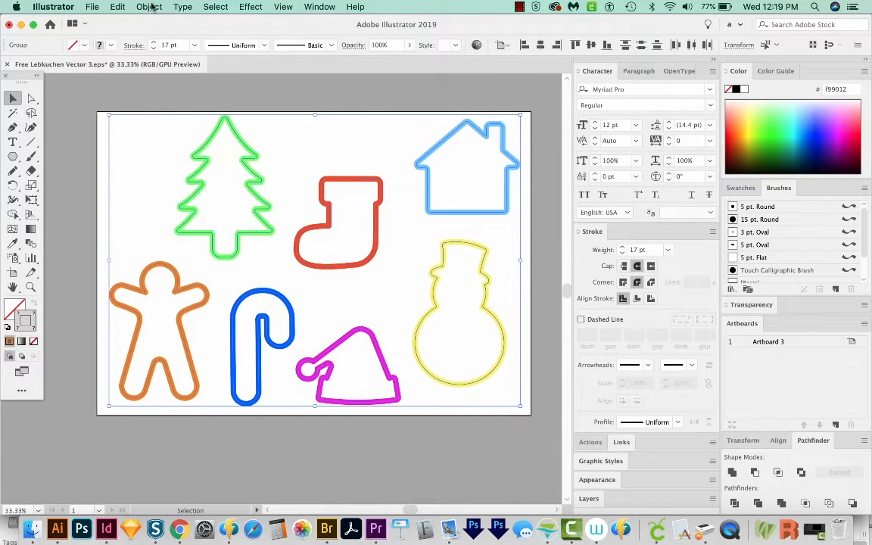
Step: Expand the seven 17 pt coloured outlines into filled shapes, keeping Fill and Stroke checked
left_click(148, 6)
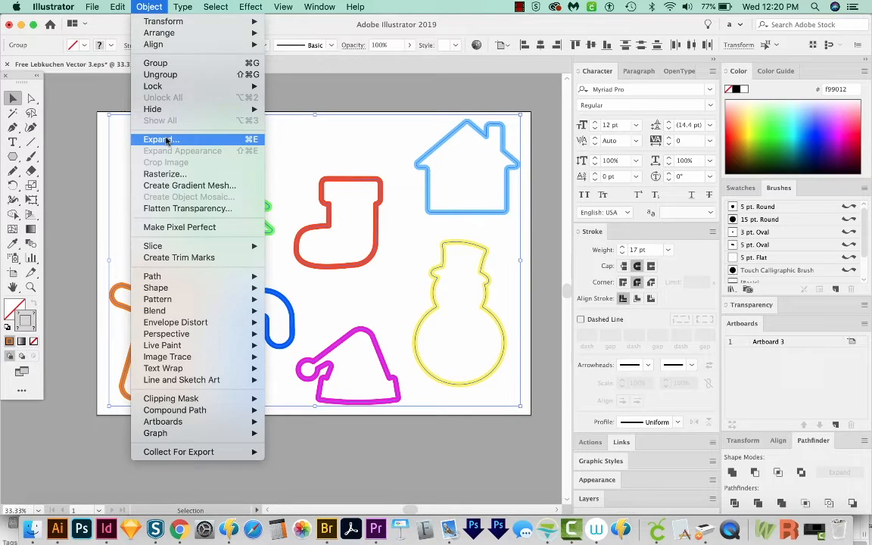
left_click(160, 139)
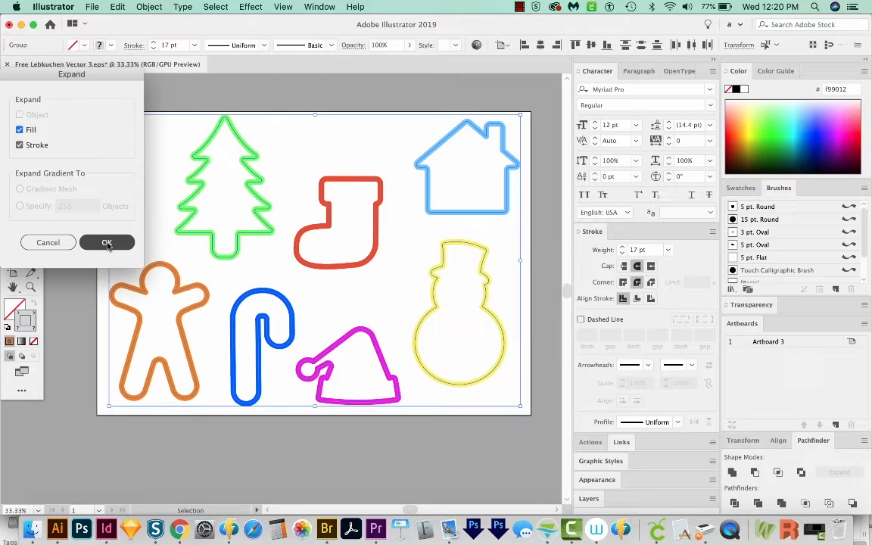
left_click(107, 242)
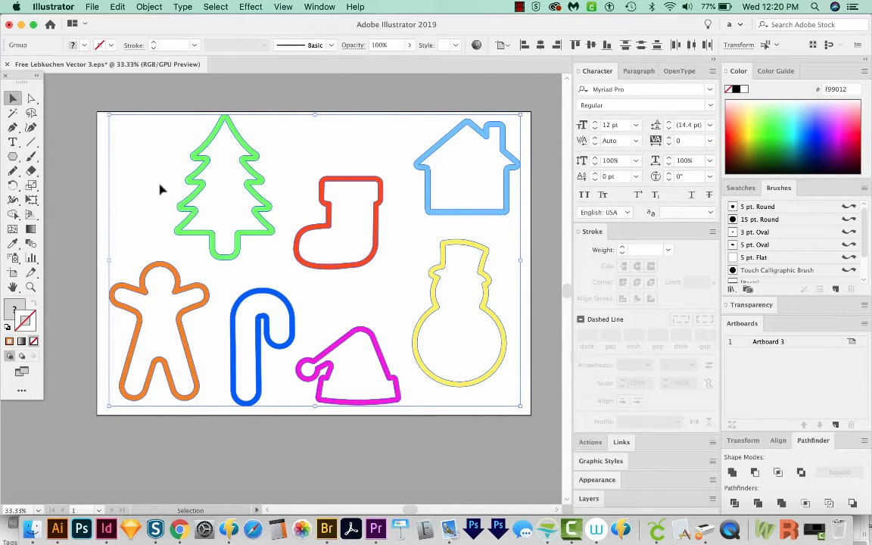
left_click(224, 189)
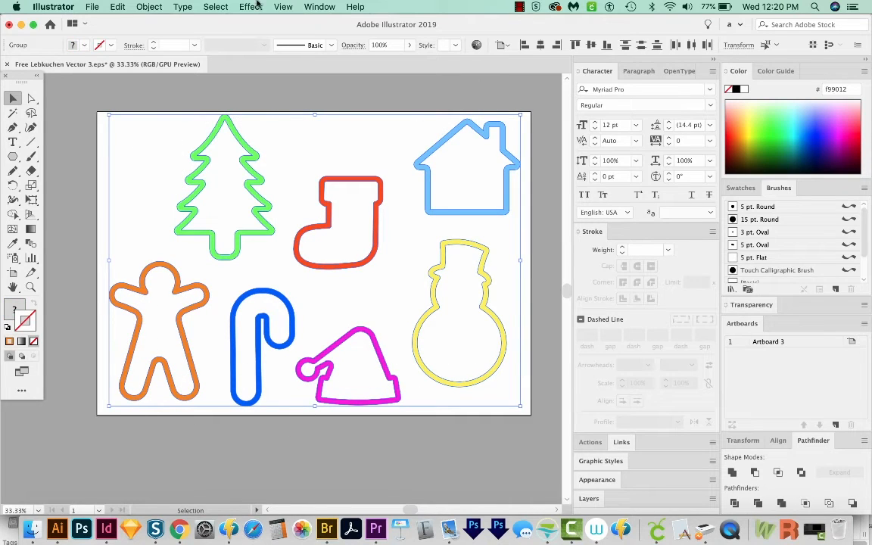
Step: Apply Extrude & Bevel with a tilted custom rotation and Classic bevel, then reselect everything
left_click(251, 6)
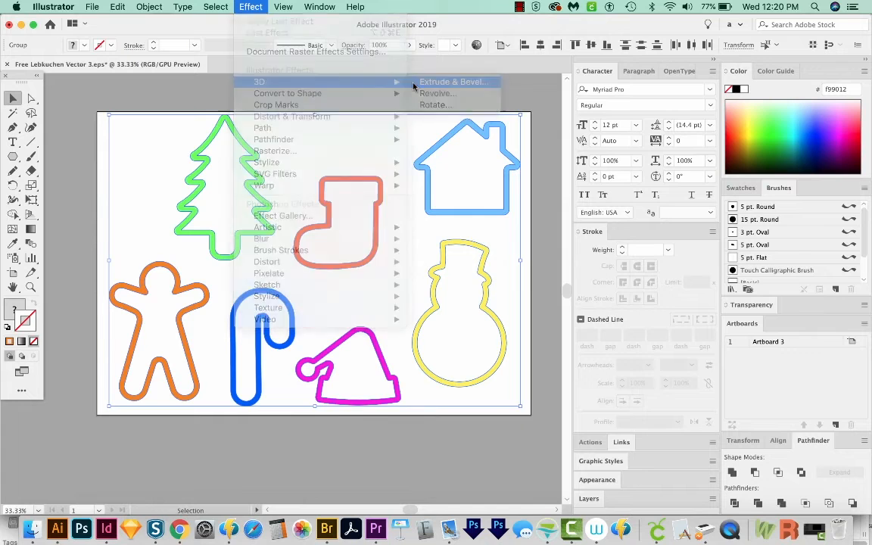
left_click(452, 82)
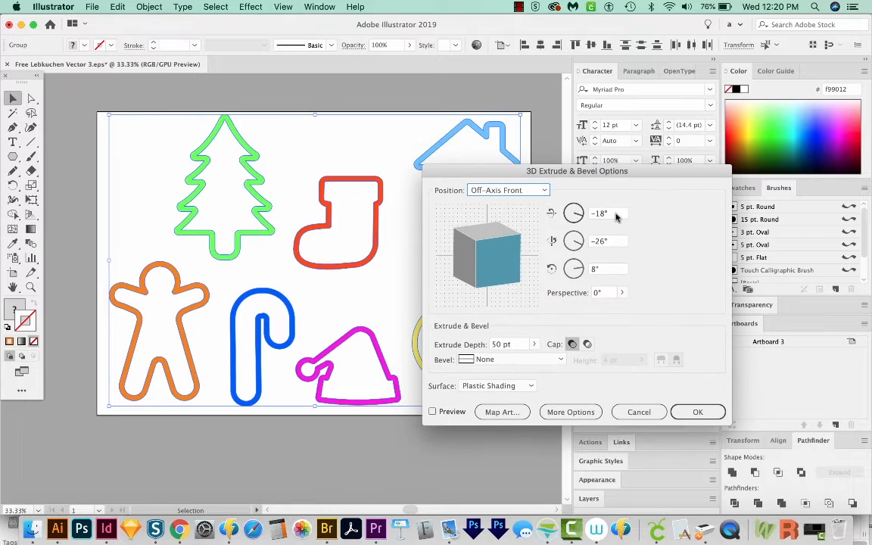
left_click_drag(577, 170, 652, 185)
type("-10")
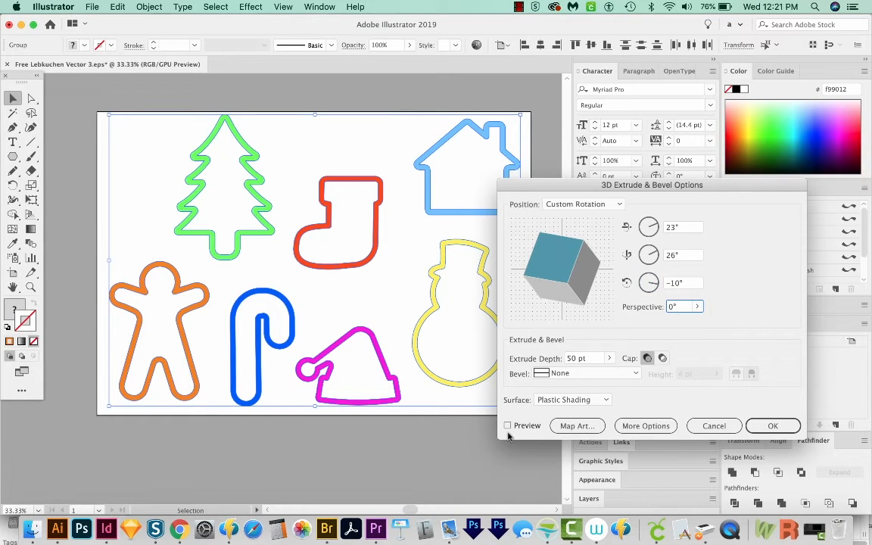
left_click(507, 425)
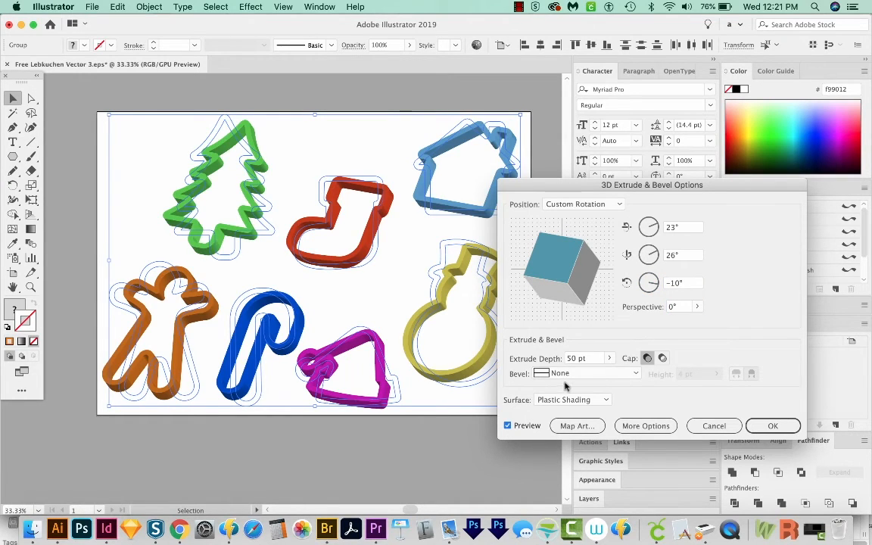
left_click(635, 373)
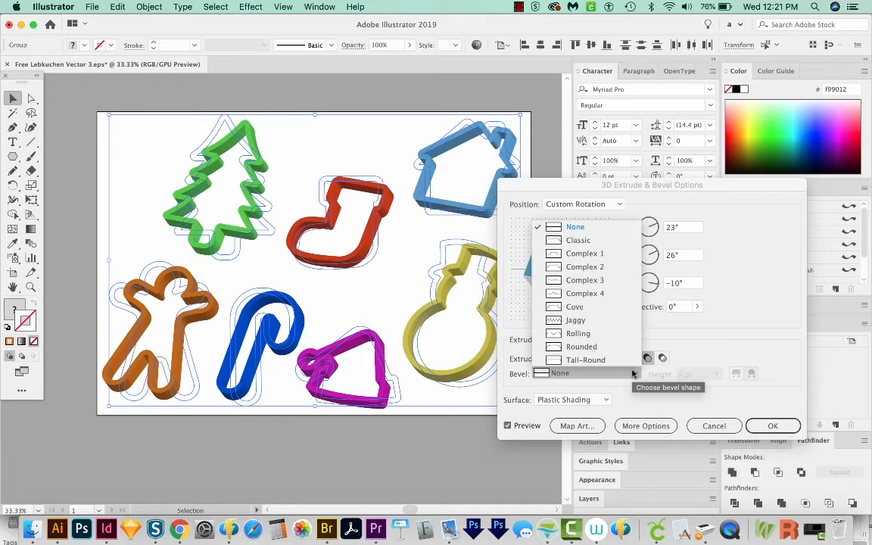
left_click(579, 240)
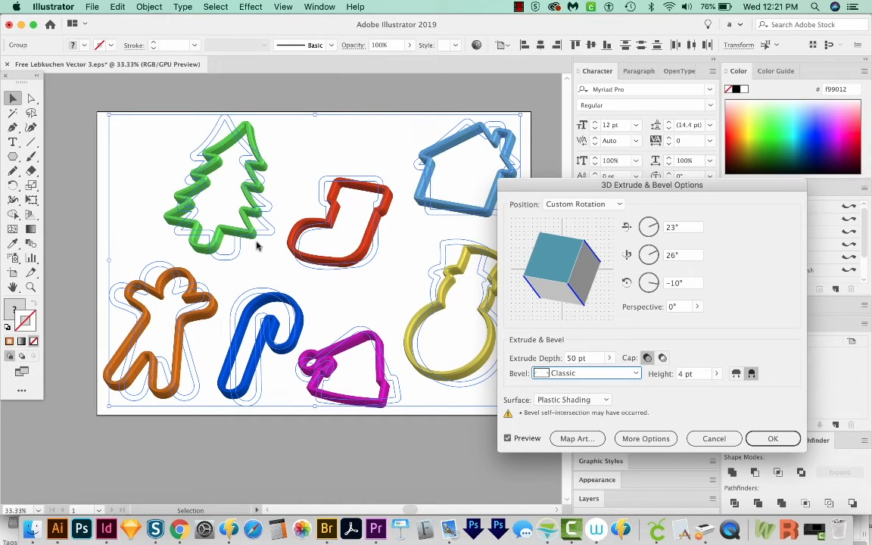
mouse_move(249, 238)
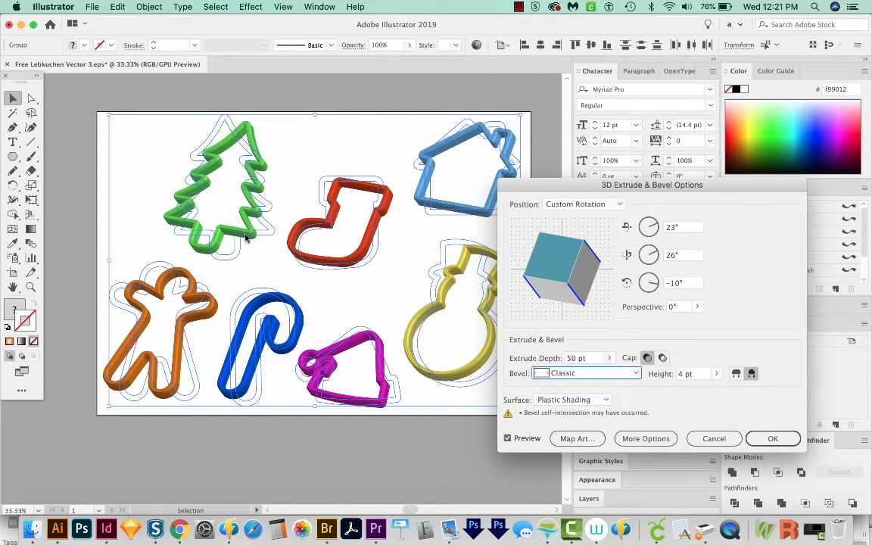
left_click(772, 438)
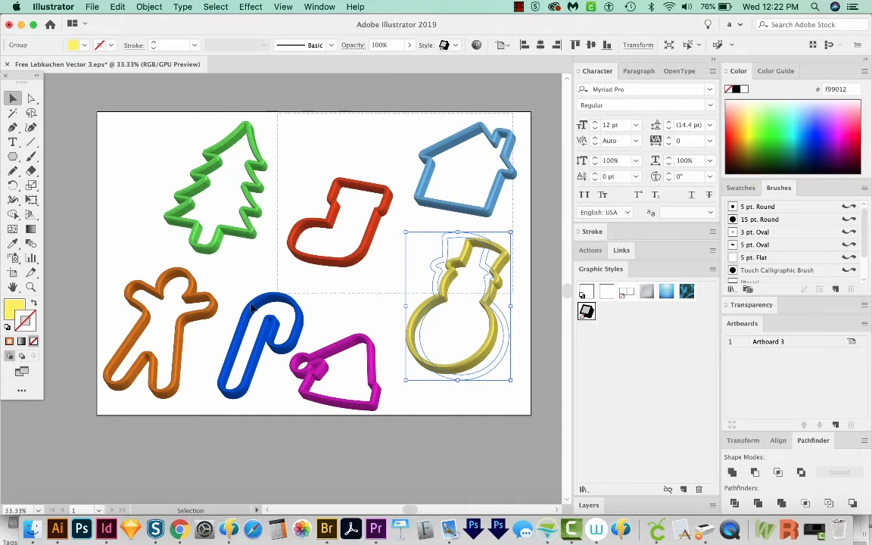
key("cmd+a")
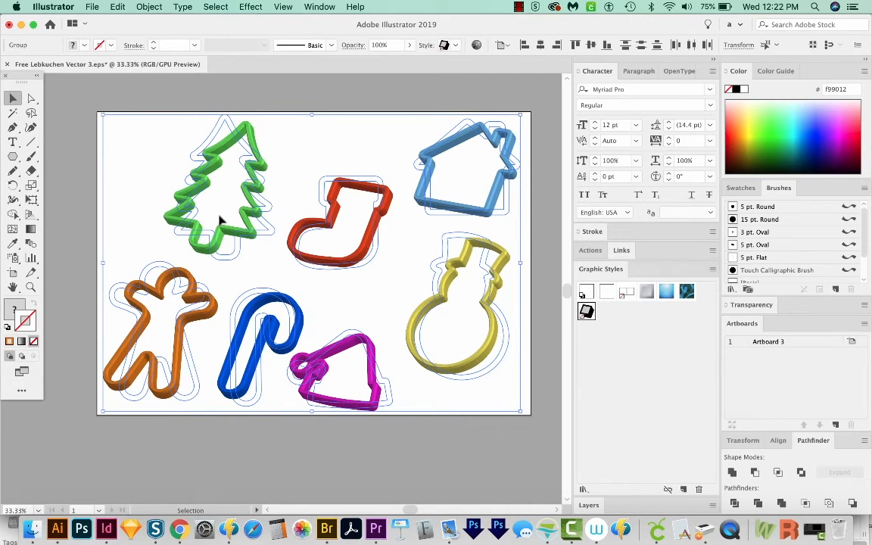
mouse_move(109, 57)
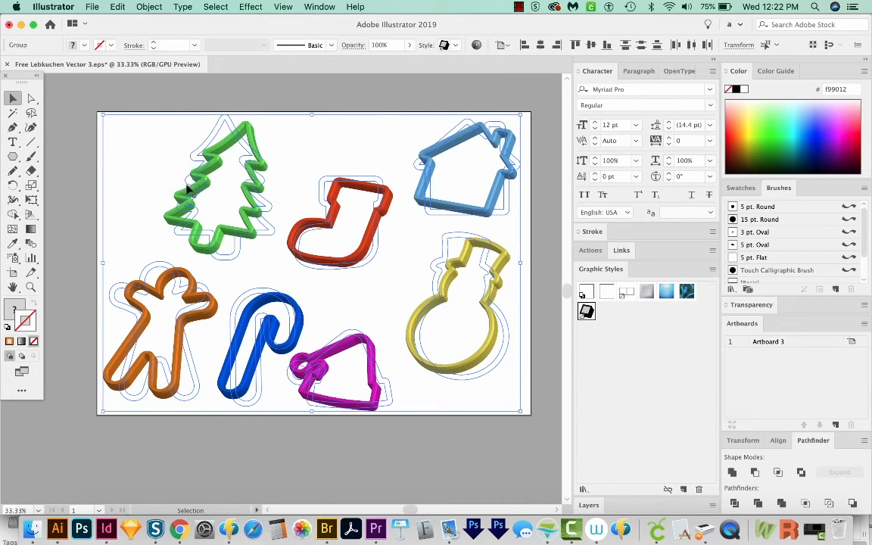
Step: Expand the 3D appearance into vectors and move the Santa hat between candy cane and snowman
left_click(148, 6)
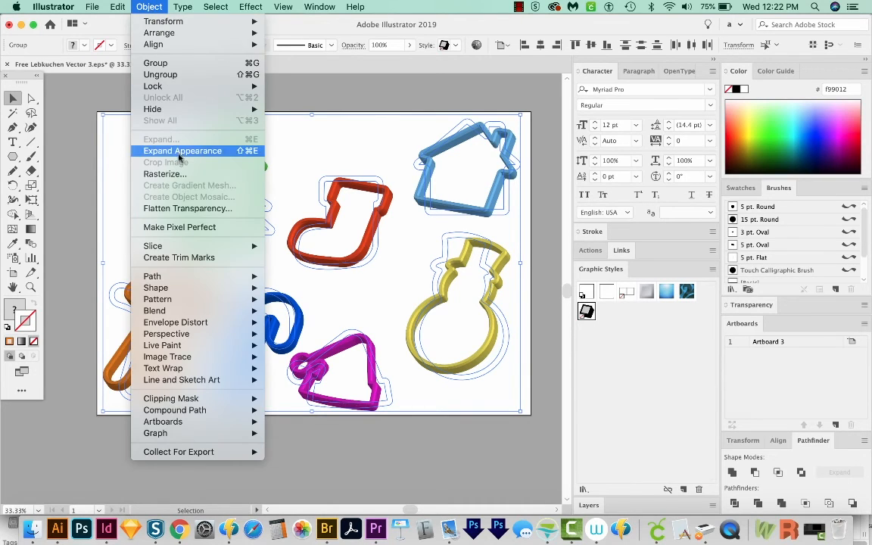
left_click(182, 151)
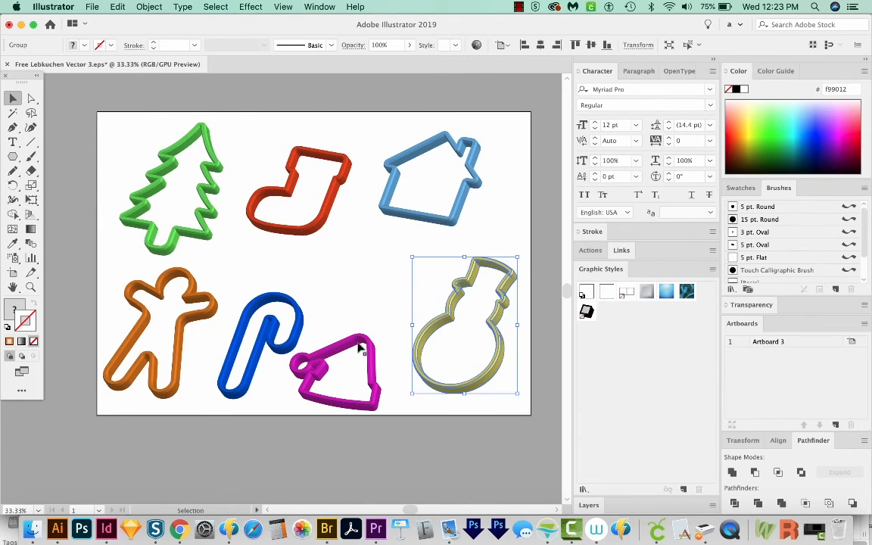
left_click_drag(337, 371, 363, 284)
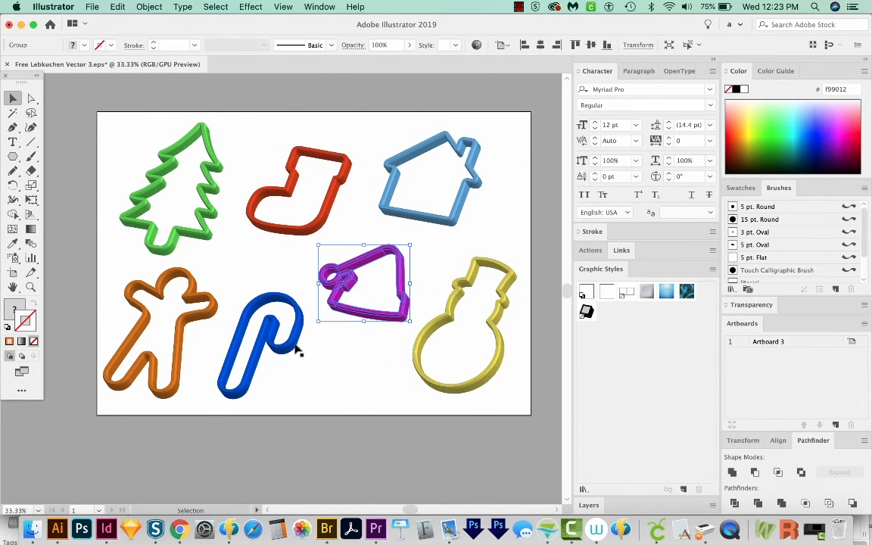